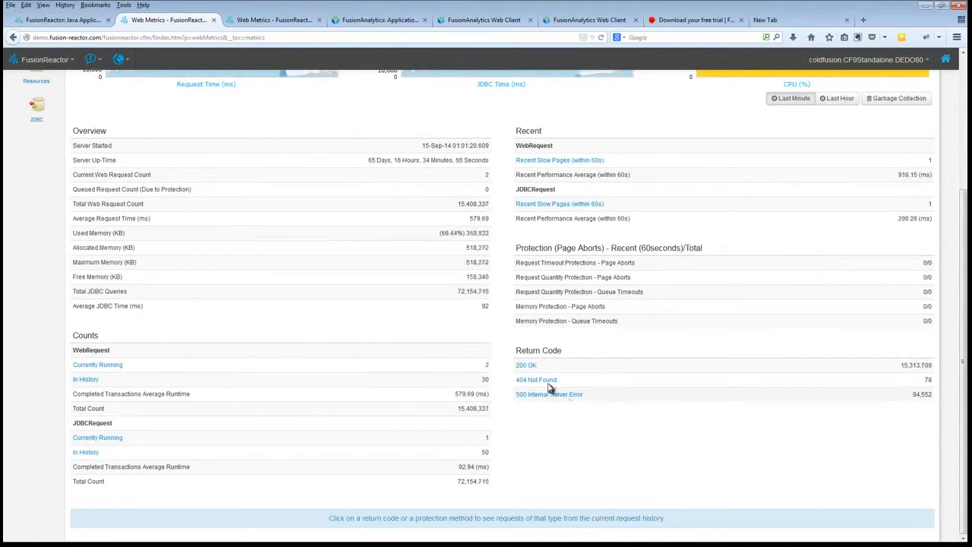
mouse_move(549, 393)
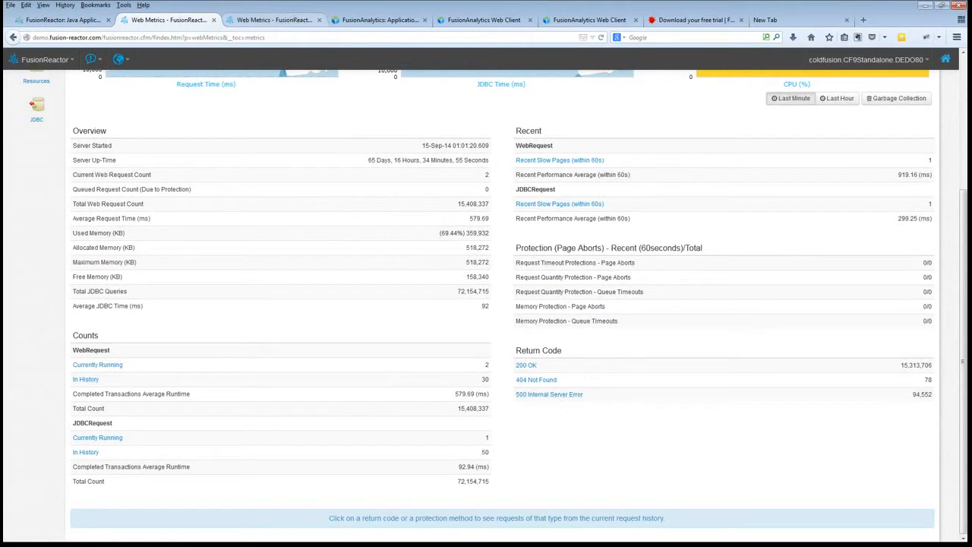
Step: Show the carehart.org server's Web Metrics tab down to its Return Code counts
click(273, 19)
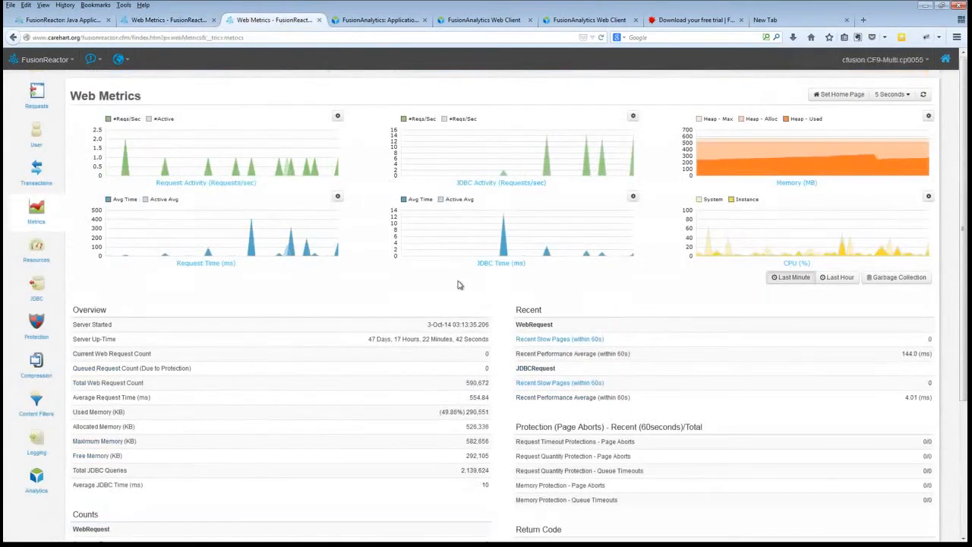
scroll(down, 3)
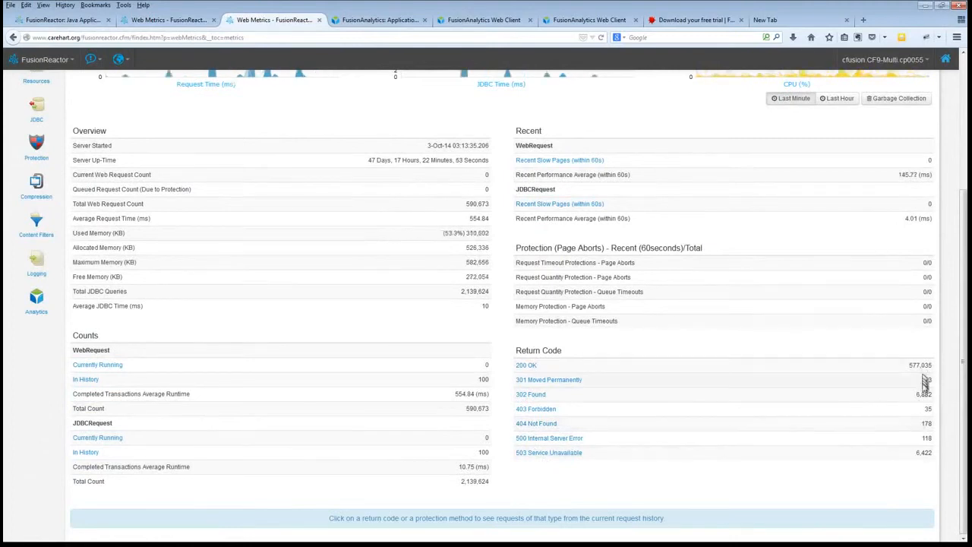
mouse_move(915, 437)
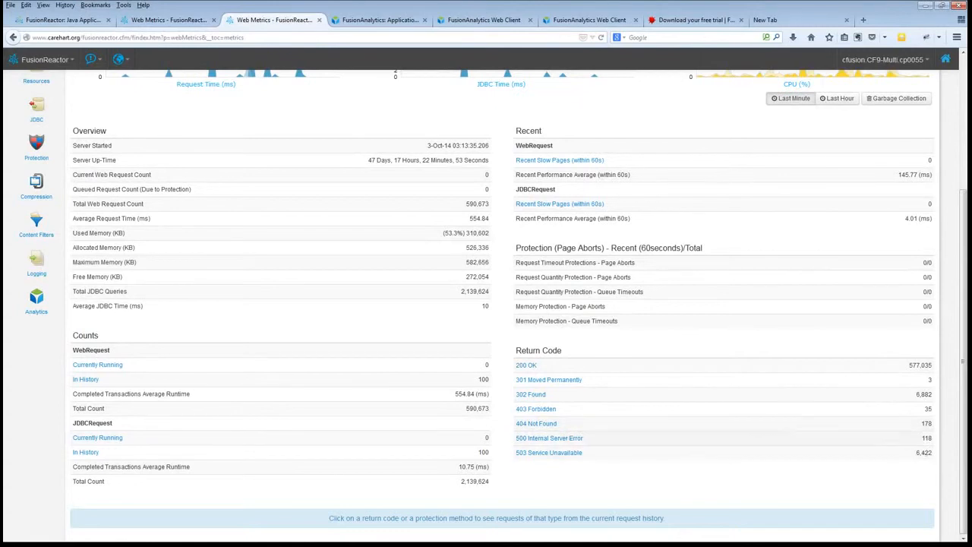
Step: Open the 500 Internal Server Error request list from Return Code
click(549, 438)
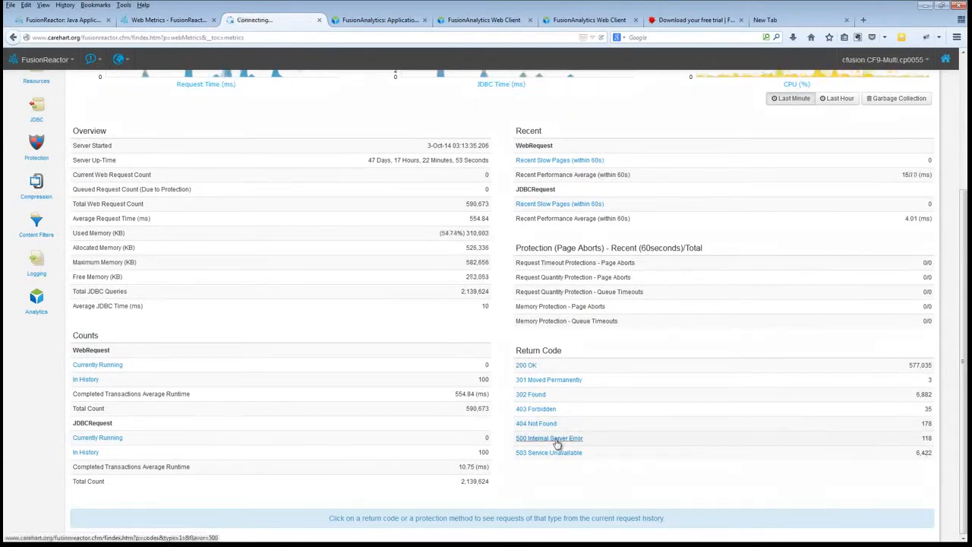
click(549, 438)
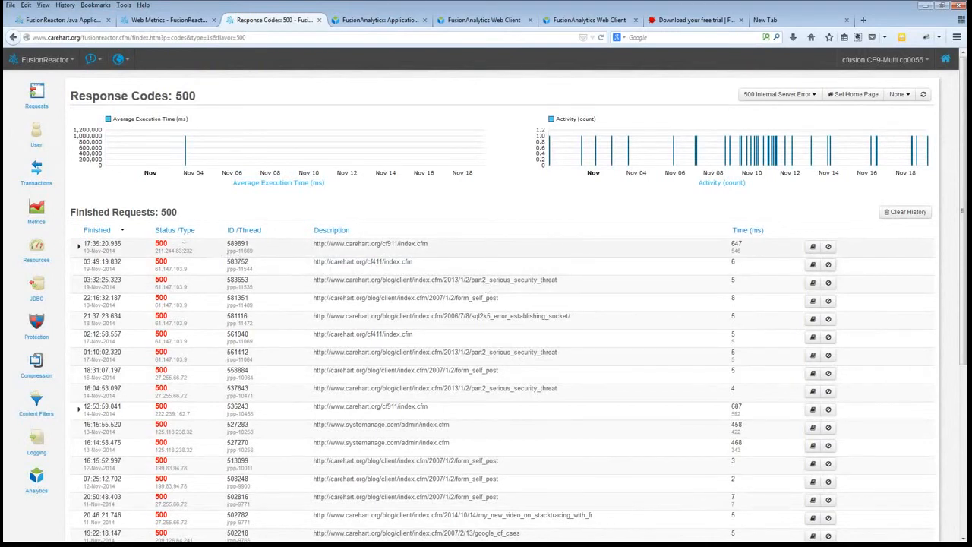
mouse_move(368, 263)
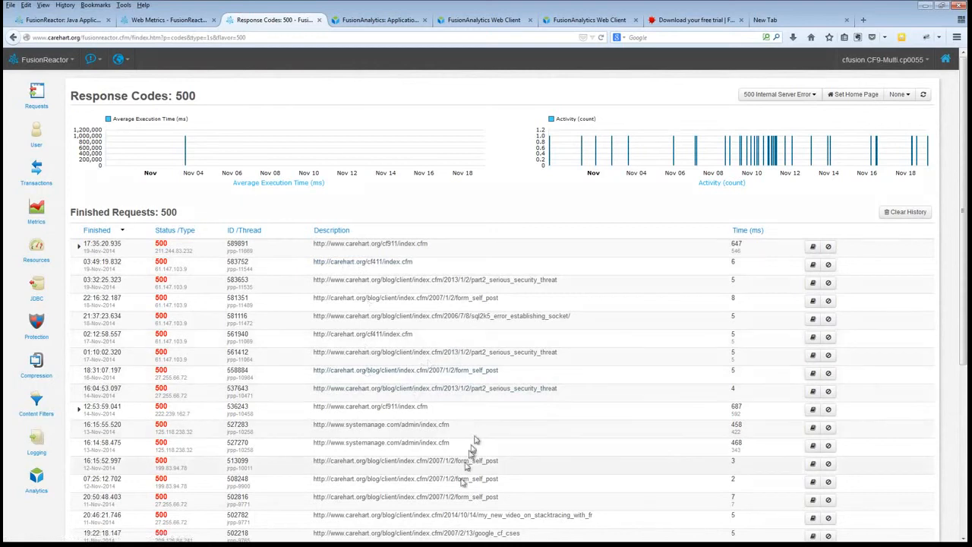
mouse_move(459, 494)
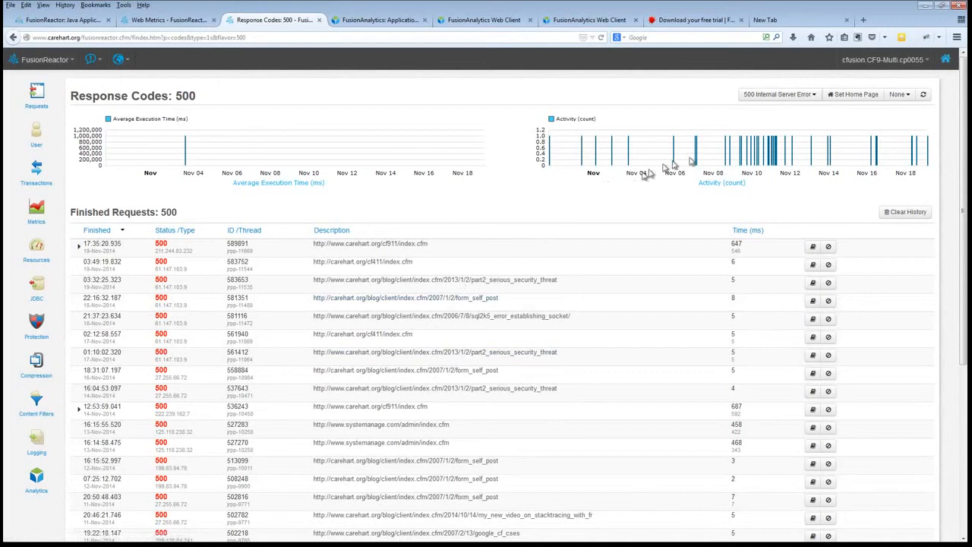
mouse_move(752, 163)
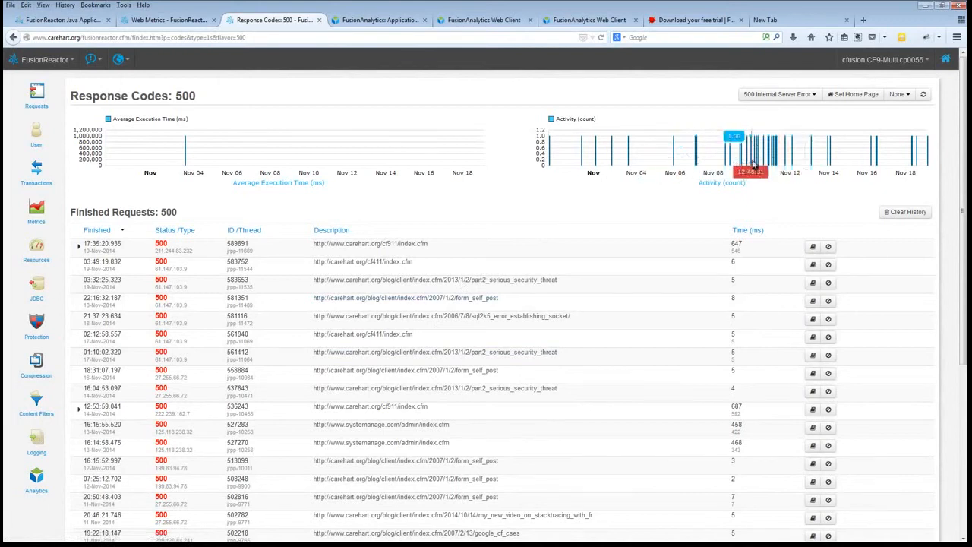
mouse_move(751, 158)
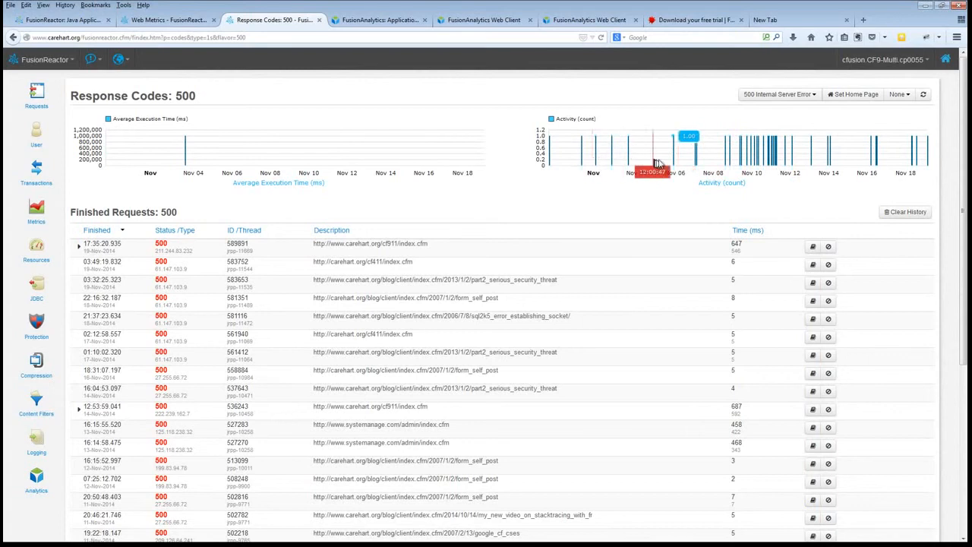
mouse_move(779, 152)
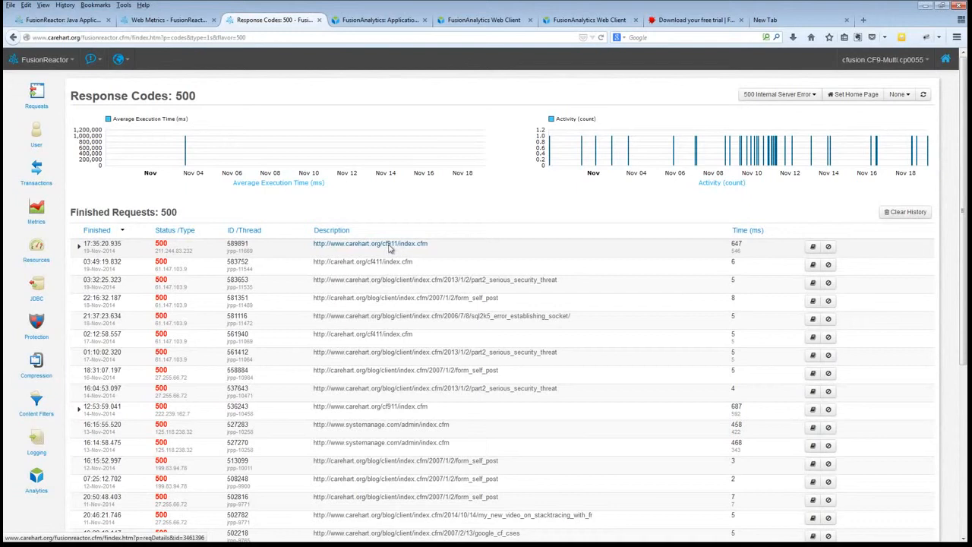
Step: Open the top 500 request to cf911/index.cfm and scroll its Main tab
click(370, 243)
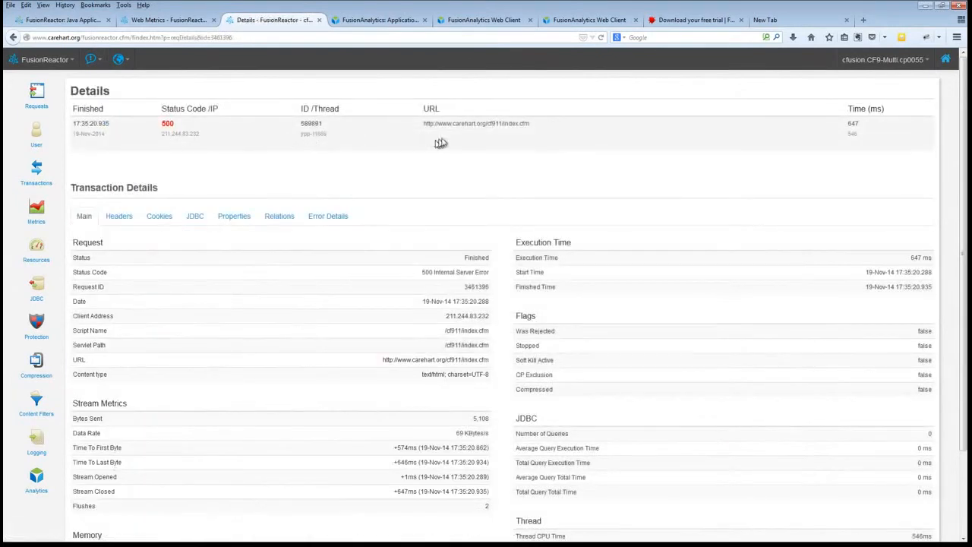
mouse_move(182, 137)
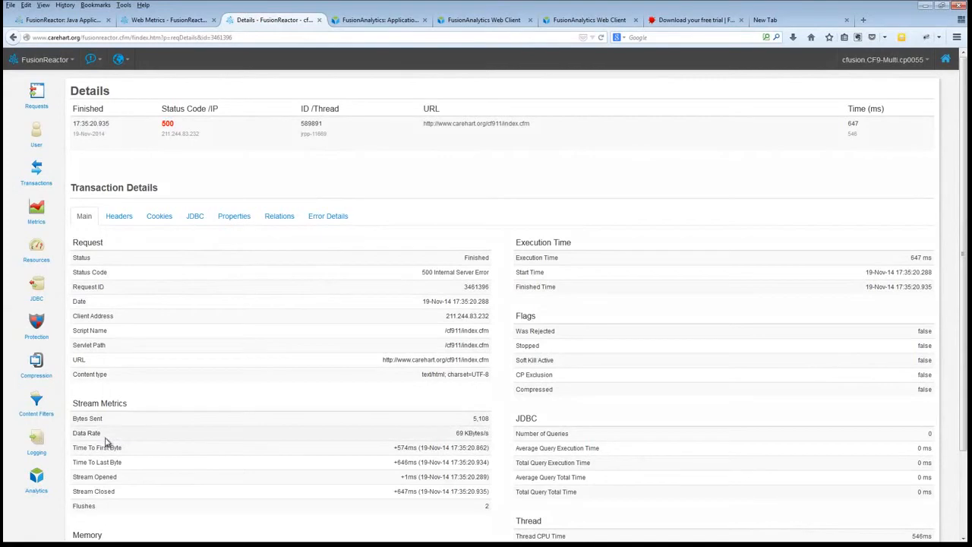
mouse_move(135, 493)
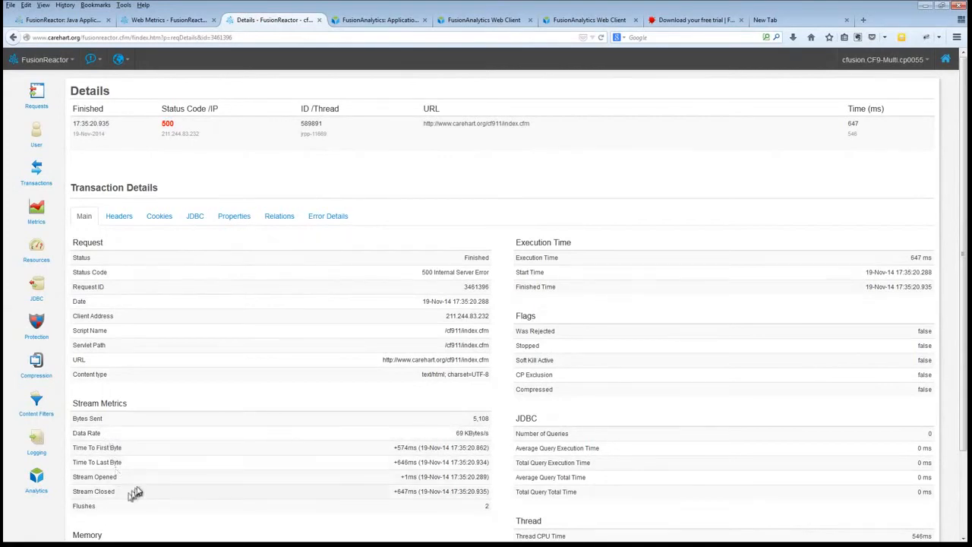
mouse_move(641, 456)
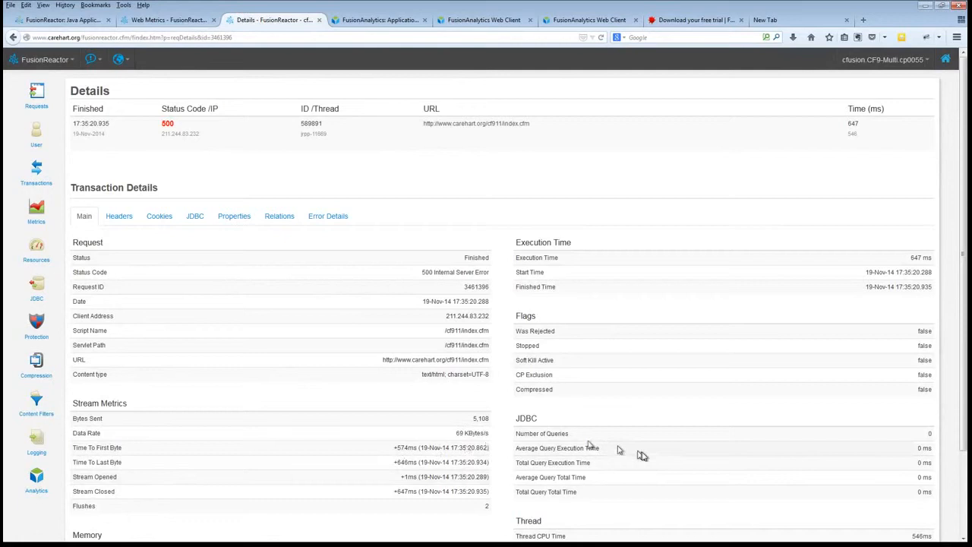
mouse_move(587, 447)
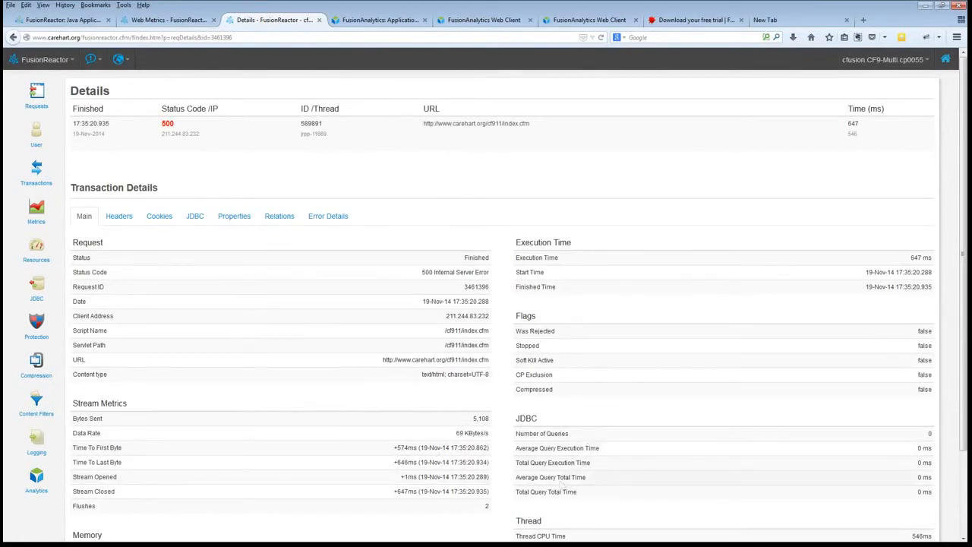
scroll(down, 3)
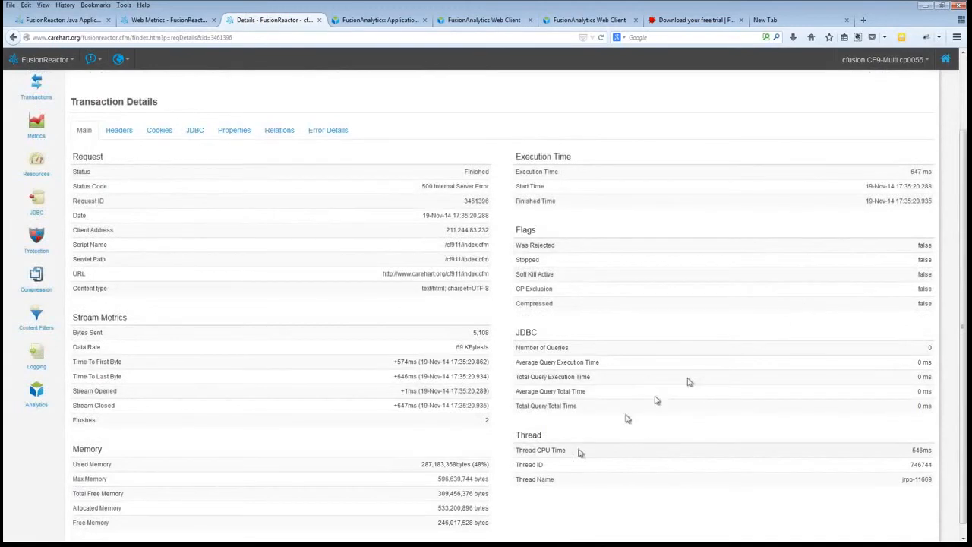
mouse_move(917, 174)
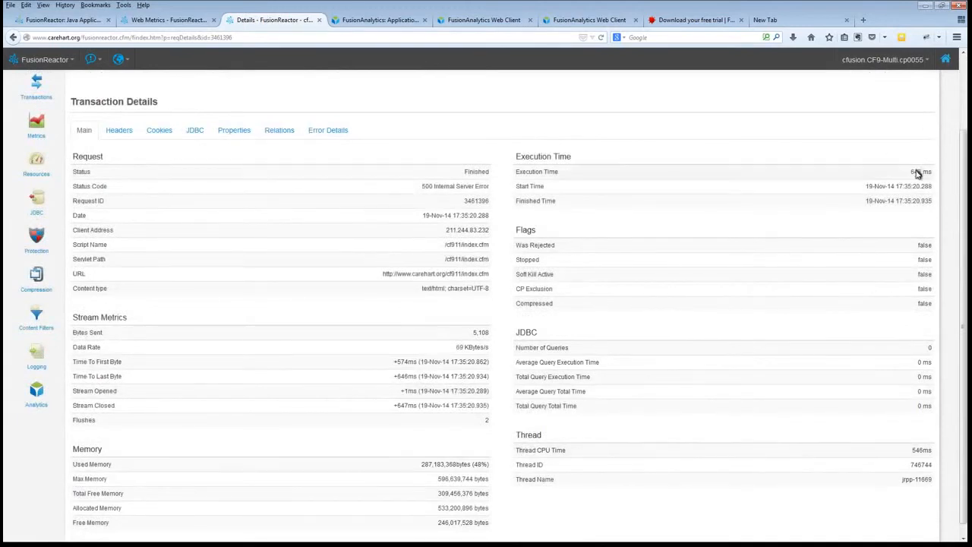
mouse_move(919, 452)
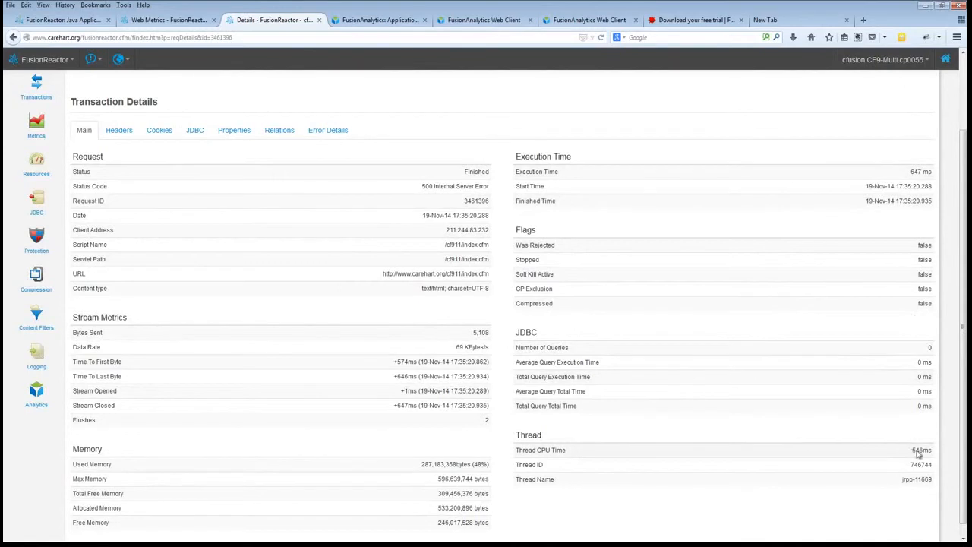
mouse_move(896, 453)
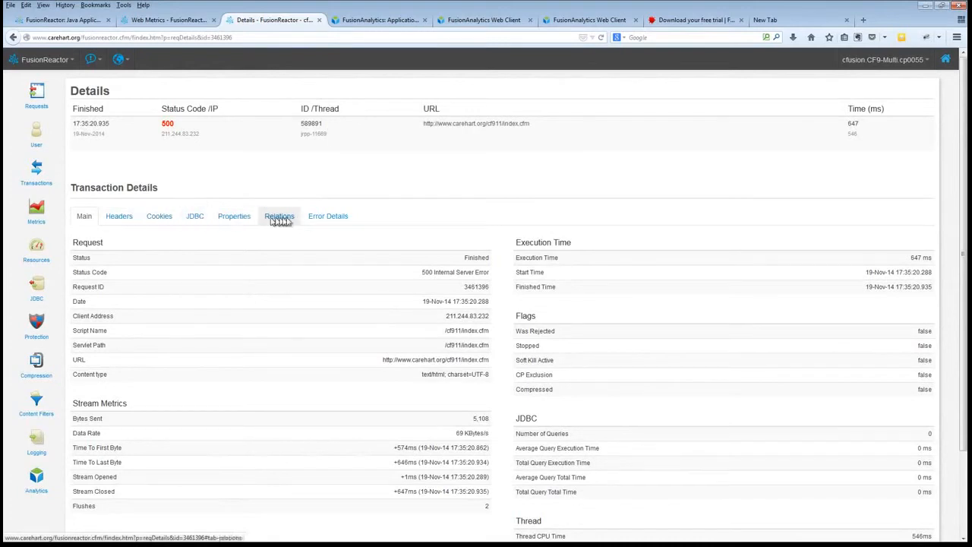
Step: Show the Error Details tab with the wc_session_cook UndefinedElementException stack trace
click(328, 216)
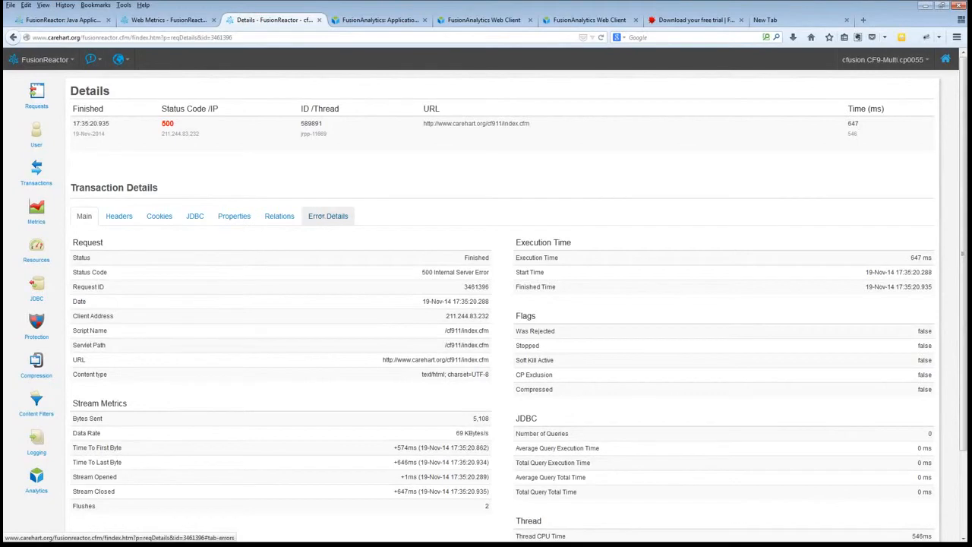
click(328, 216)
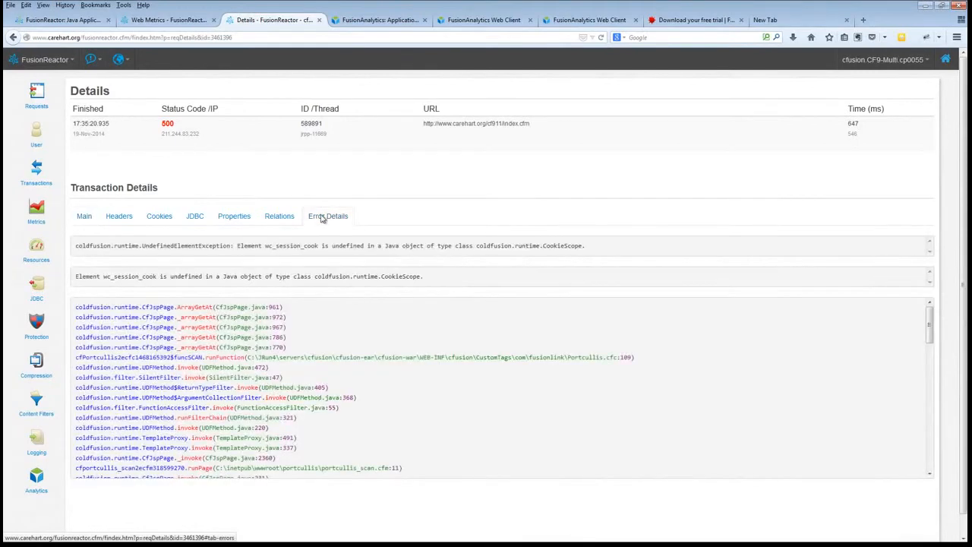
click(327, 215)
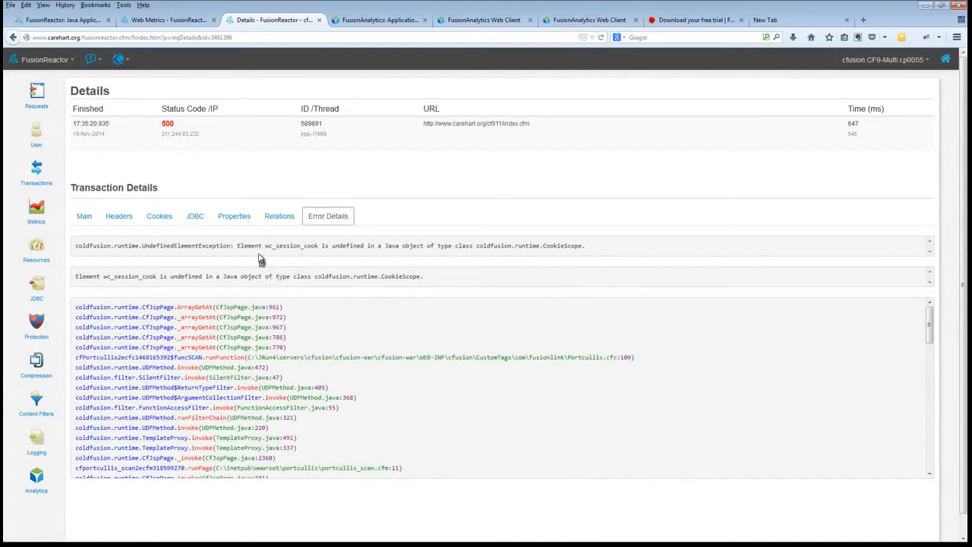
mouse_move(323, 255)
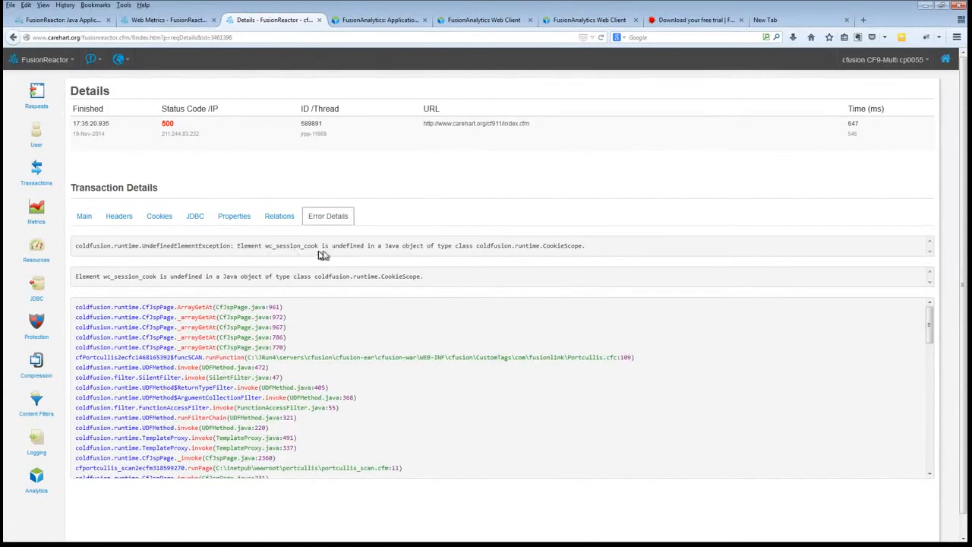
mouse_move(410, 250)
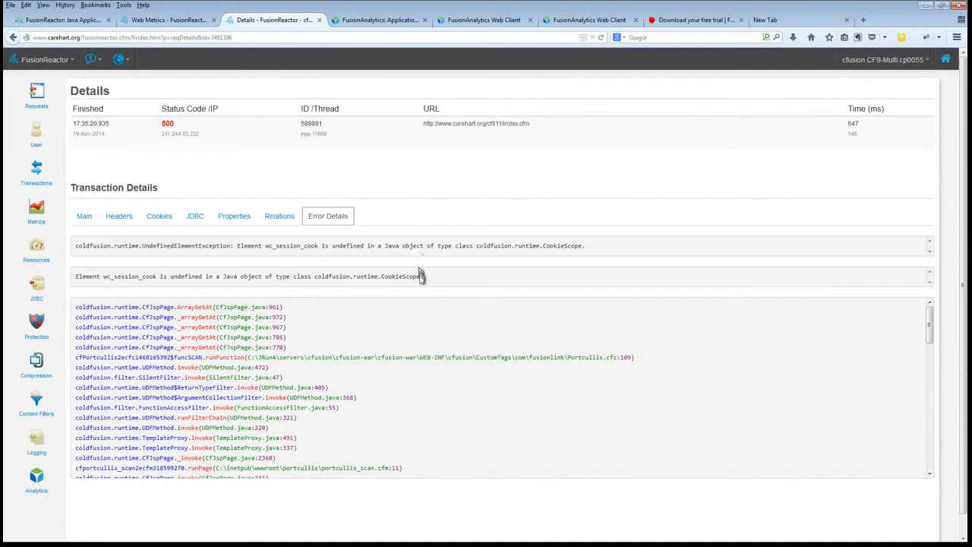
mouse_move(480, 362)
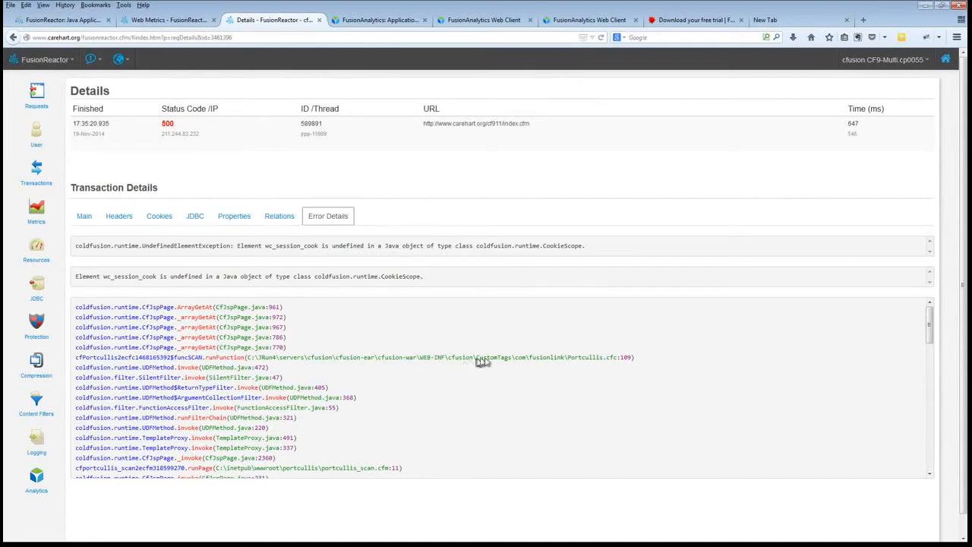
mouse_move(588, 365)
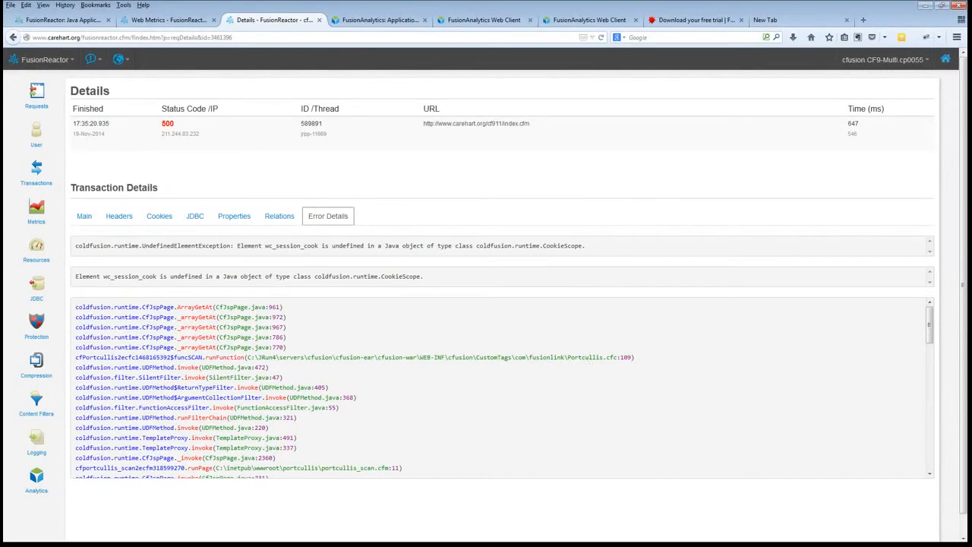
mouse_move(576, 361)
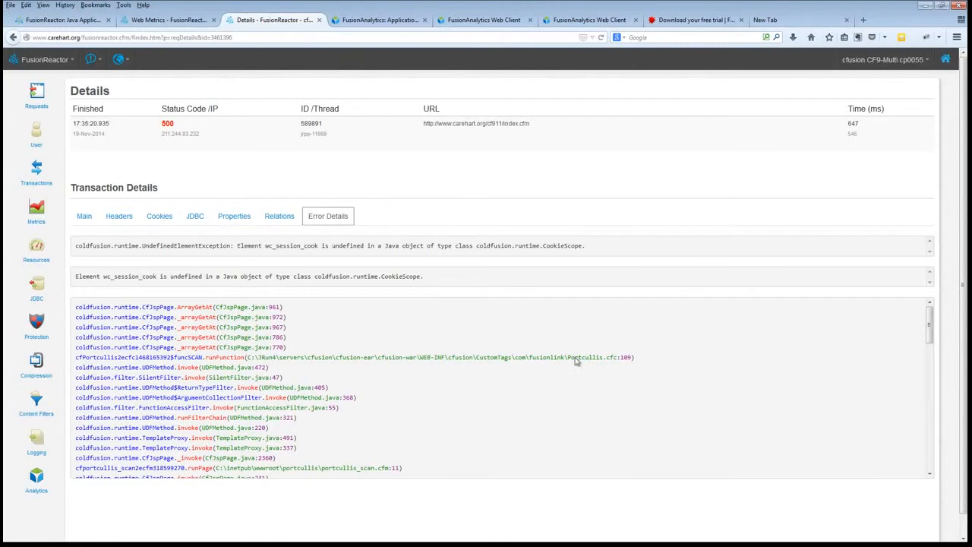
mouse_move(588, 363)
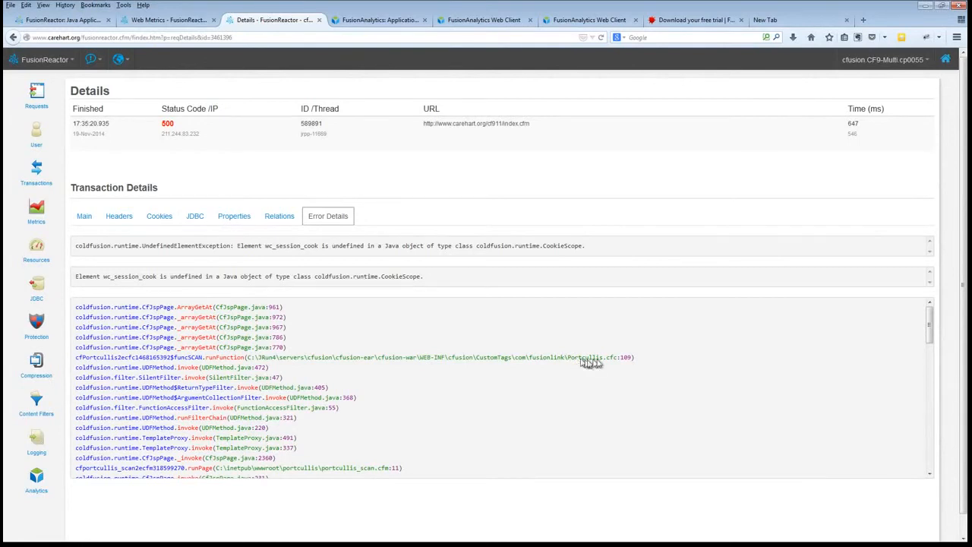
mouse_move(626, 363)
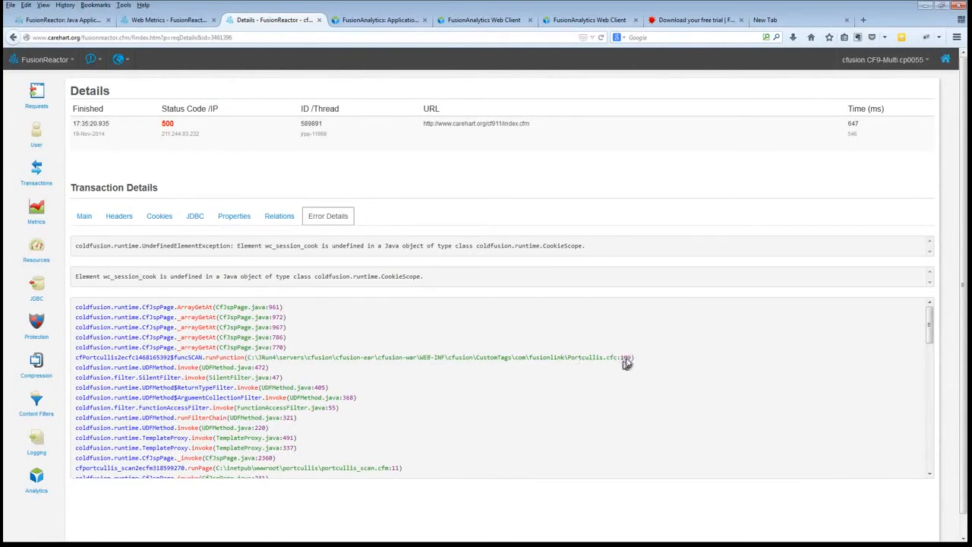
mouse_move(372, 259)
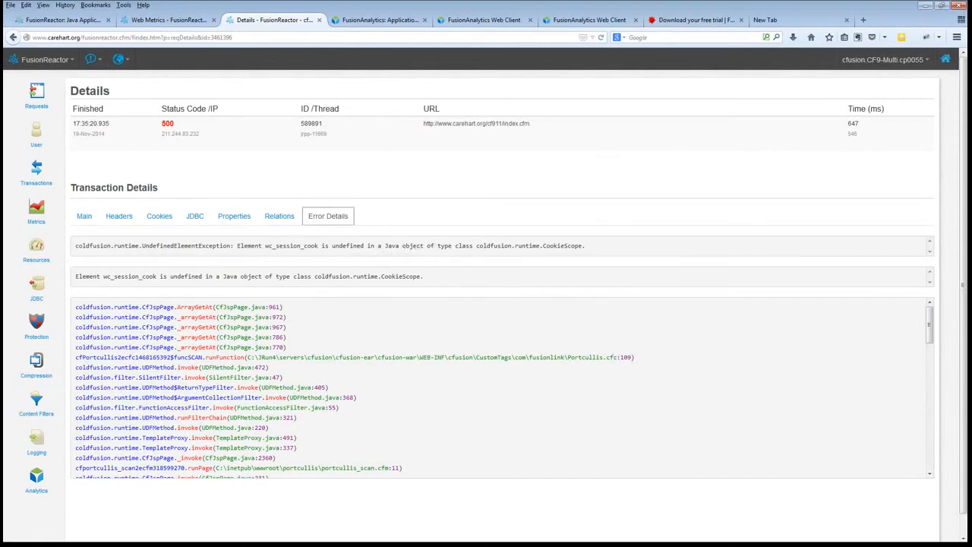
mouse_move(383, 262)
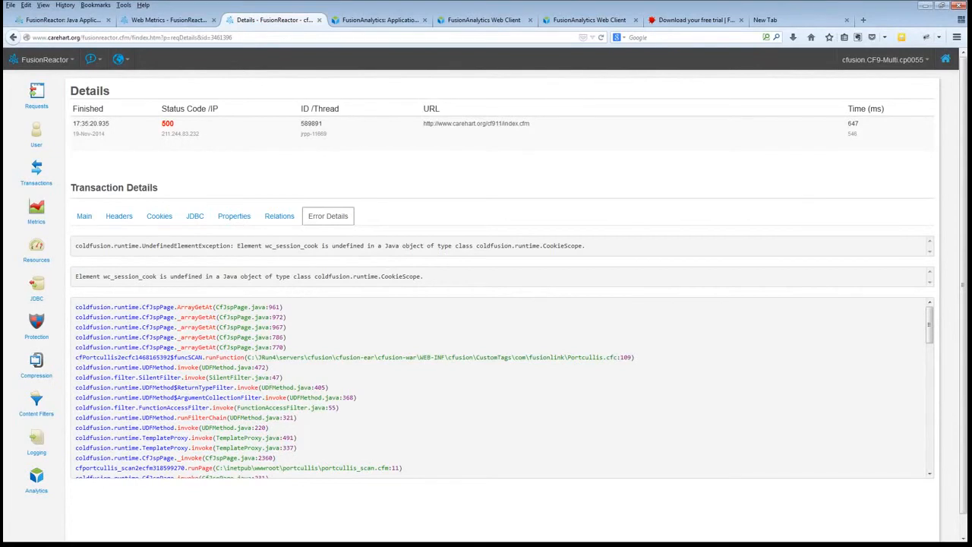
mouse_move(383, 262)
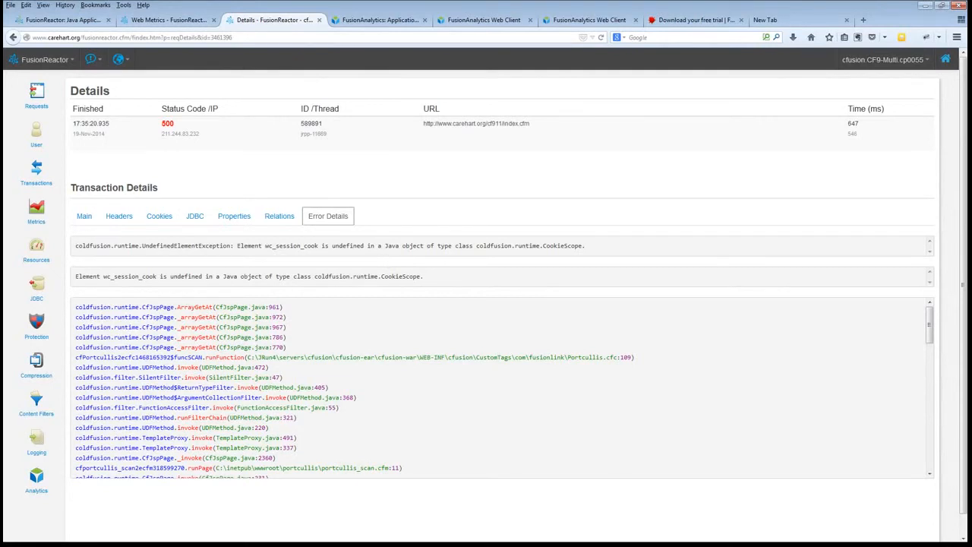
mouse_move(492, 357)
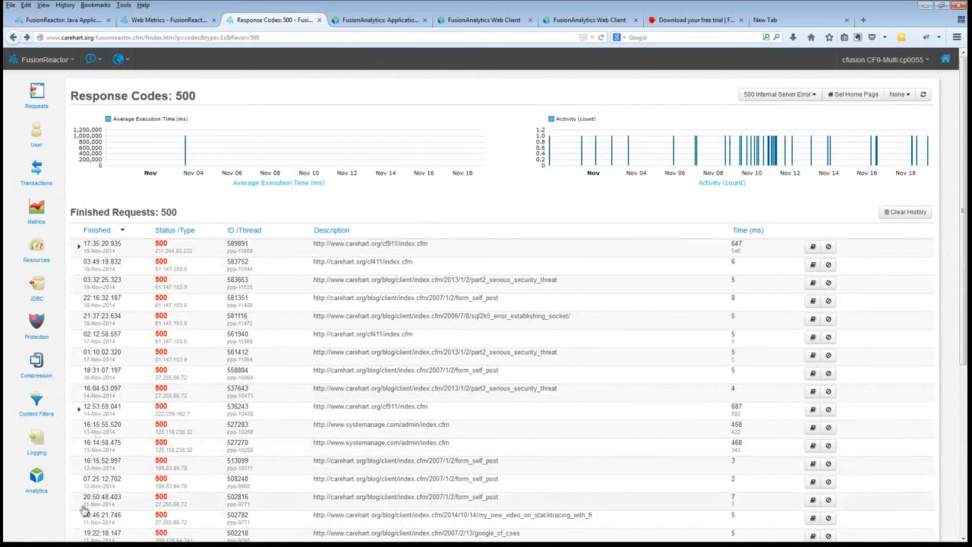
mouse_move(364, 527)
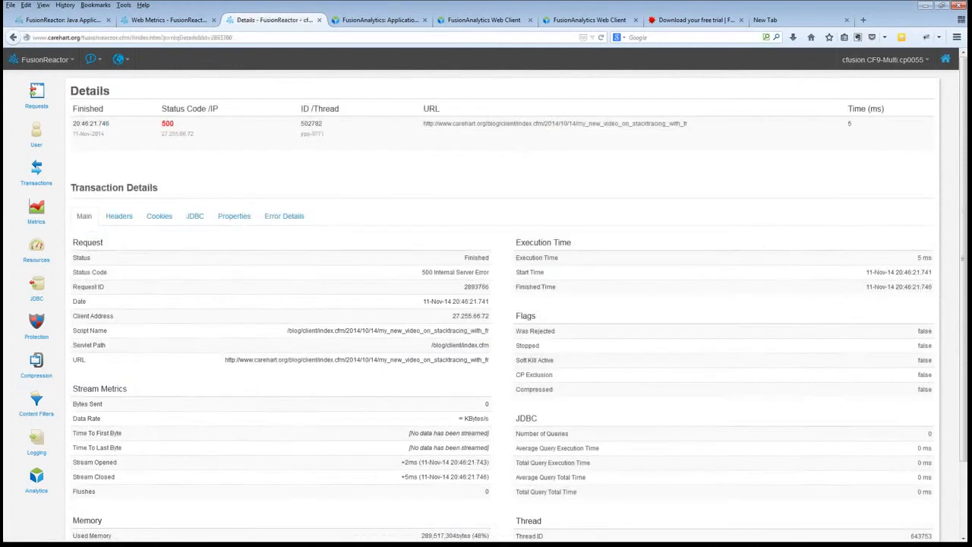
Step: Show the blog request's ServletException caused by IllegalArgumentException in Error Details
click(284, 215)
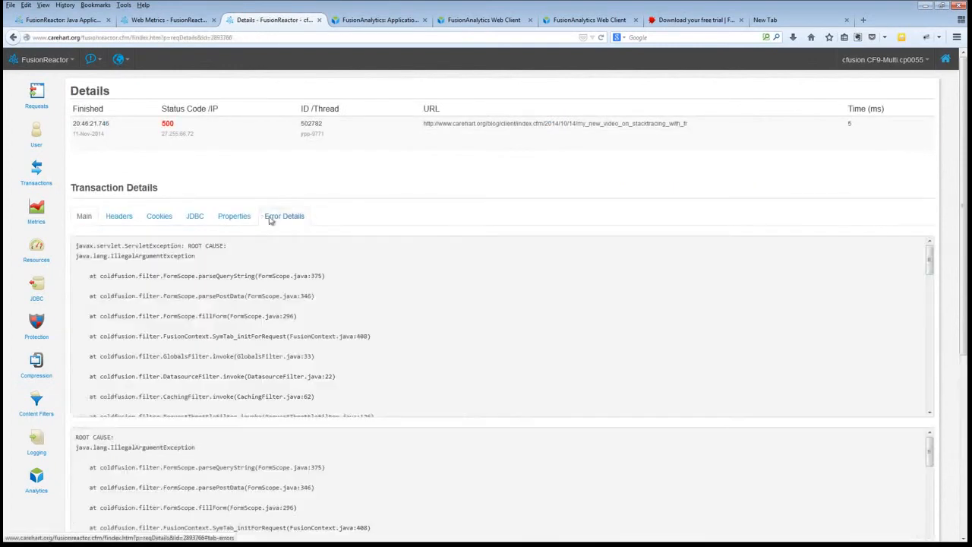
click(284, 216)
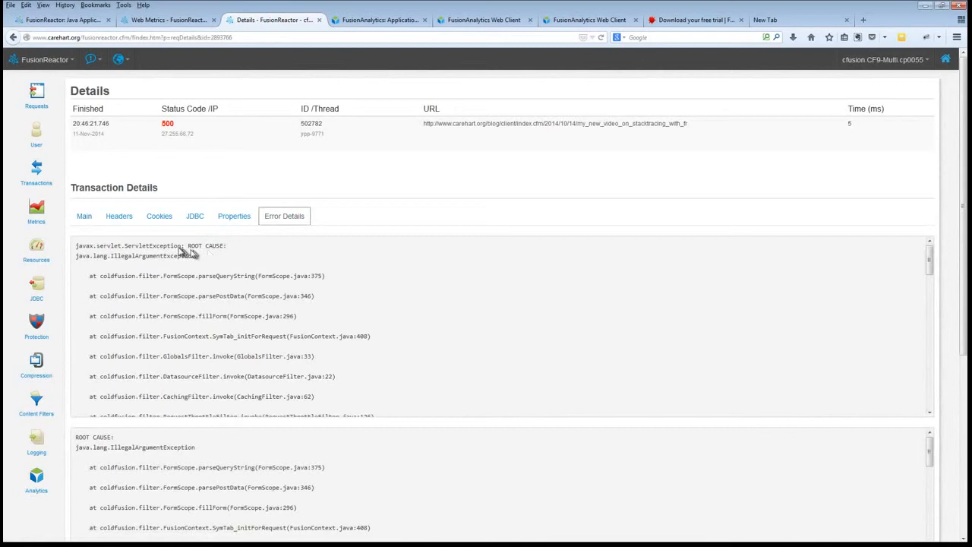
mouse_move(188, 253)
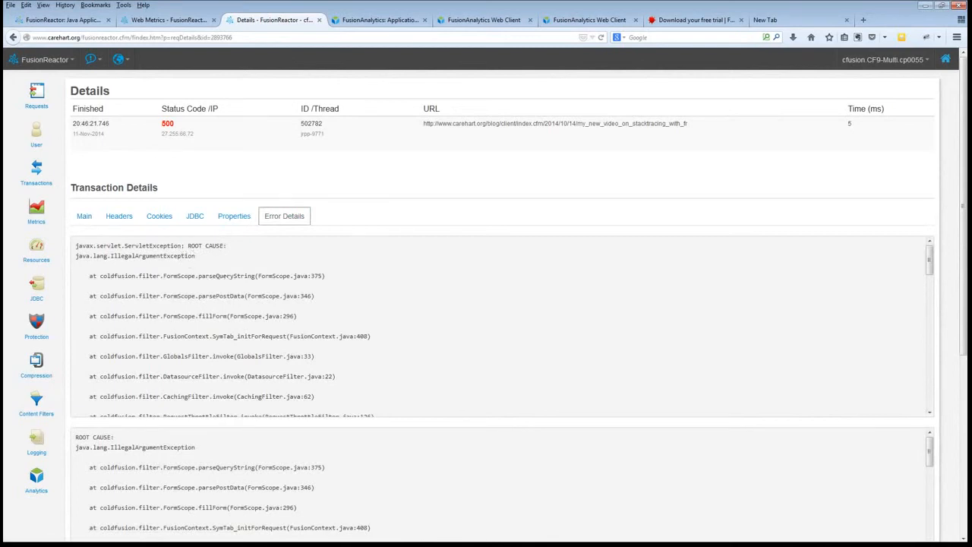
mouse_move(528, 151)
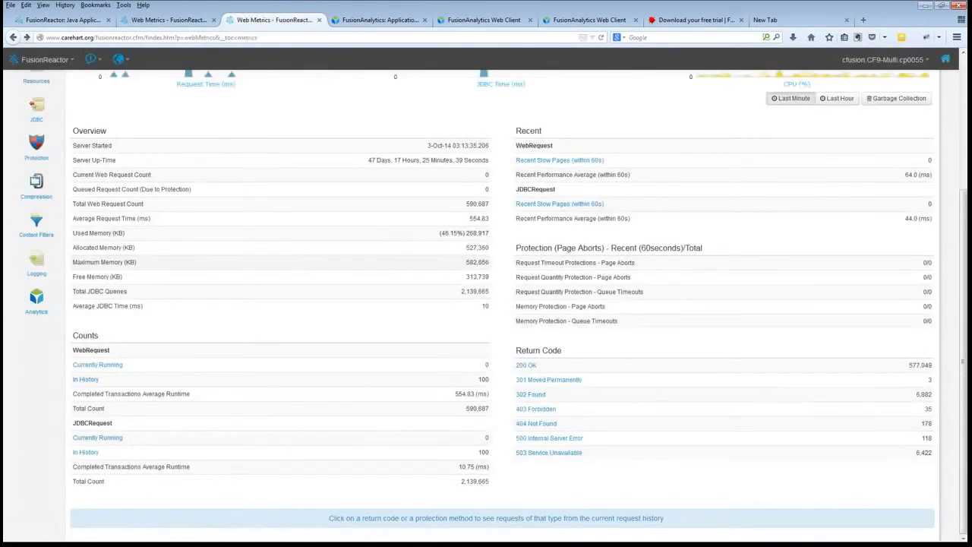
mouse_move(562, 425)
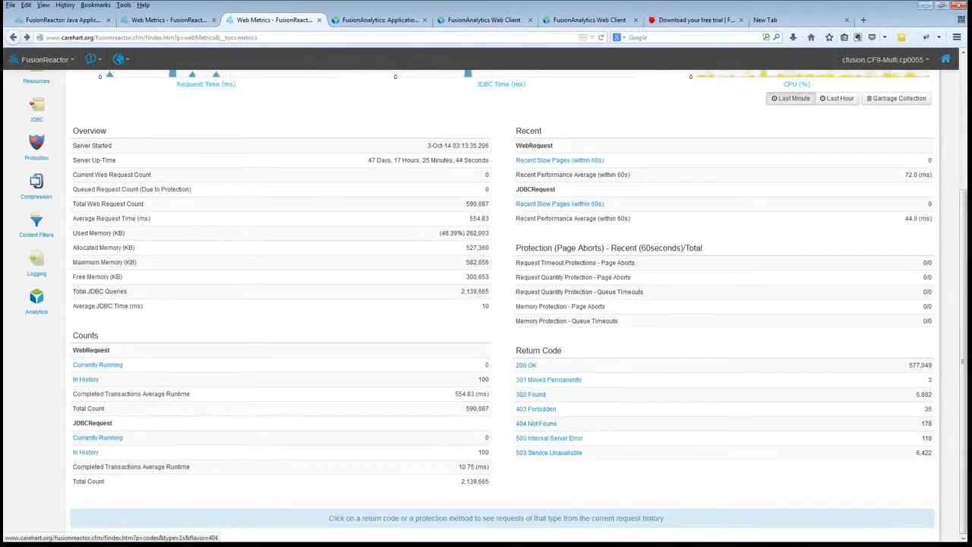
Step: Open the 404 Not Found request list from Web Metrics' Return Code section
click(536, 423)
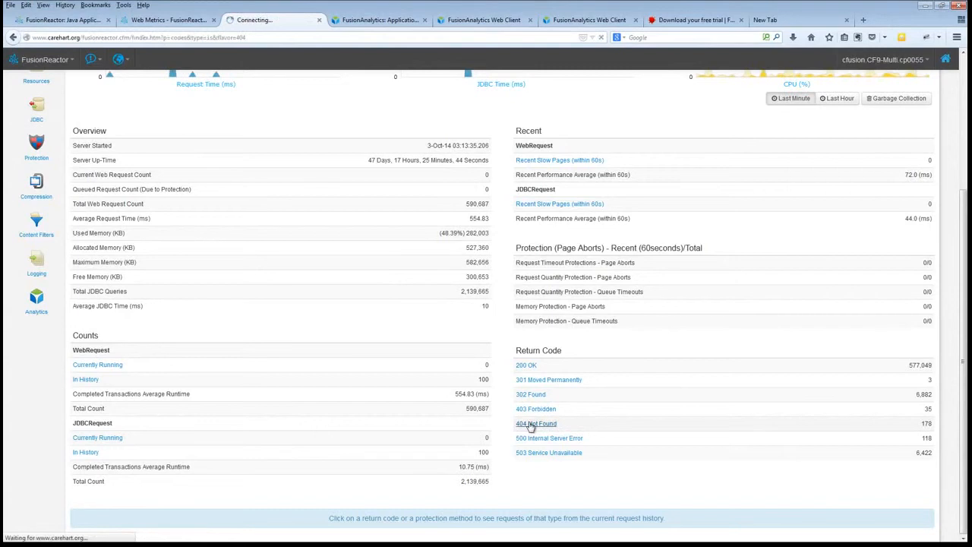
click(536, 423)
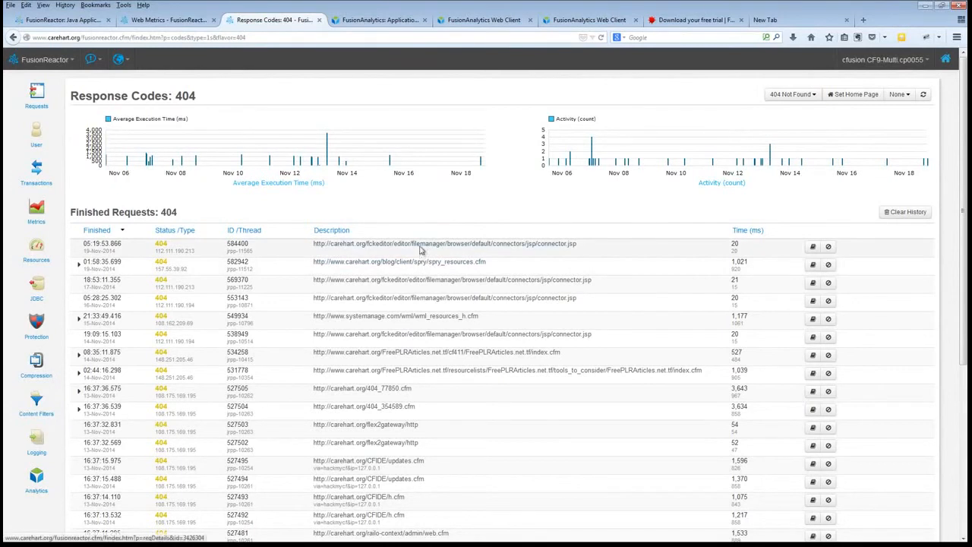
mouse_move(543, 250)
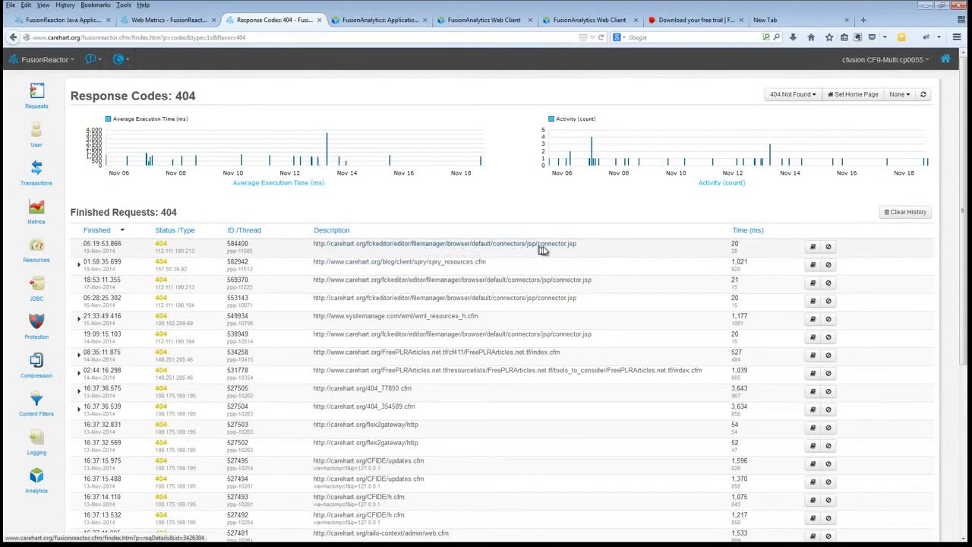
mouse_move(543, 251)
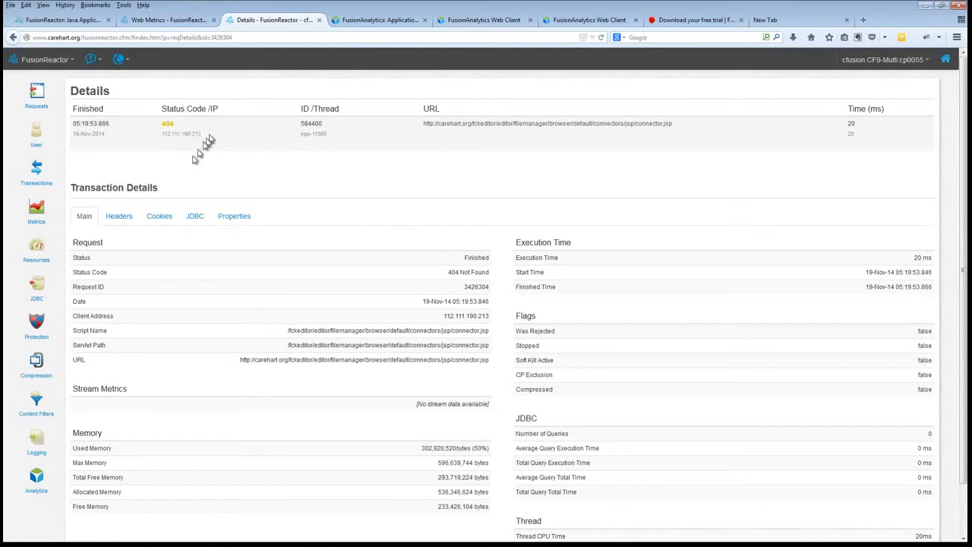
Step: Show the connector.jsp request's Headers tab with Googlebot User-Agent and no referrer
click(119, 215)
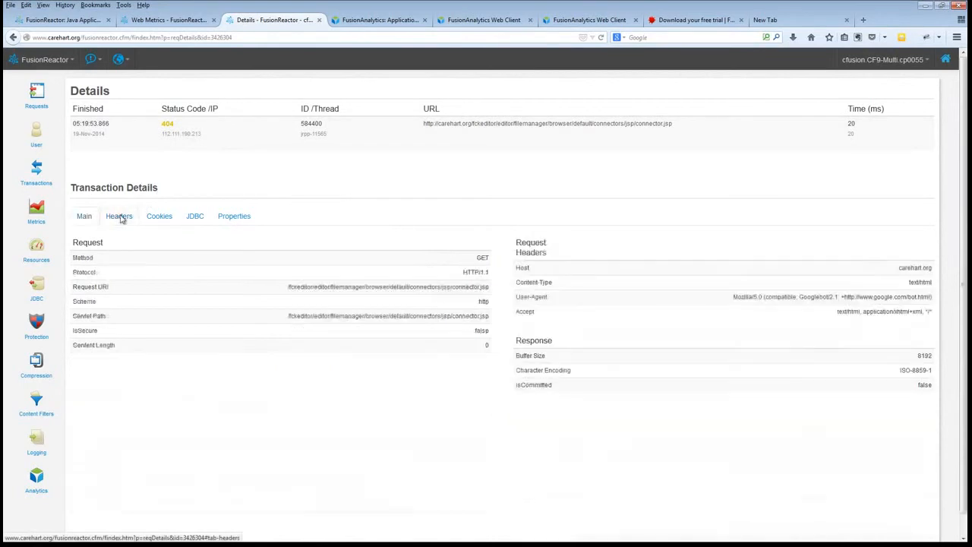
click(119, 216)
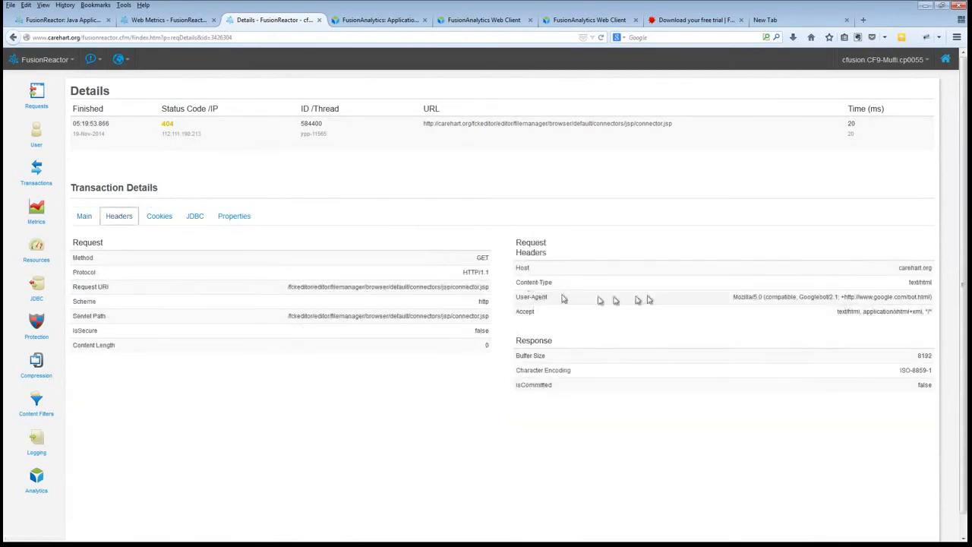
mouse_move(819, 298)
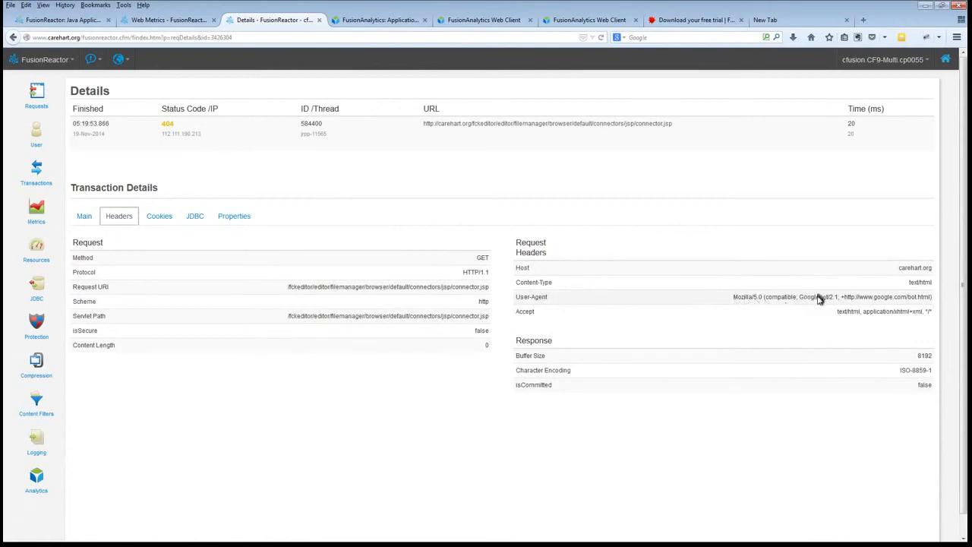
mouse_move(819, 299)
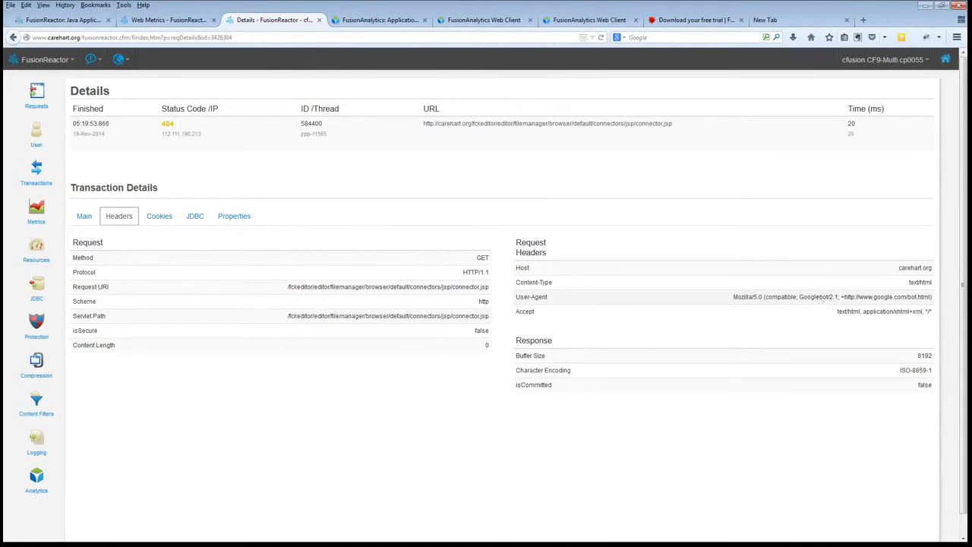
mouse_move(819, 300)
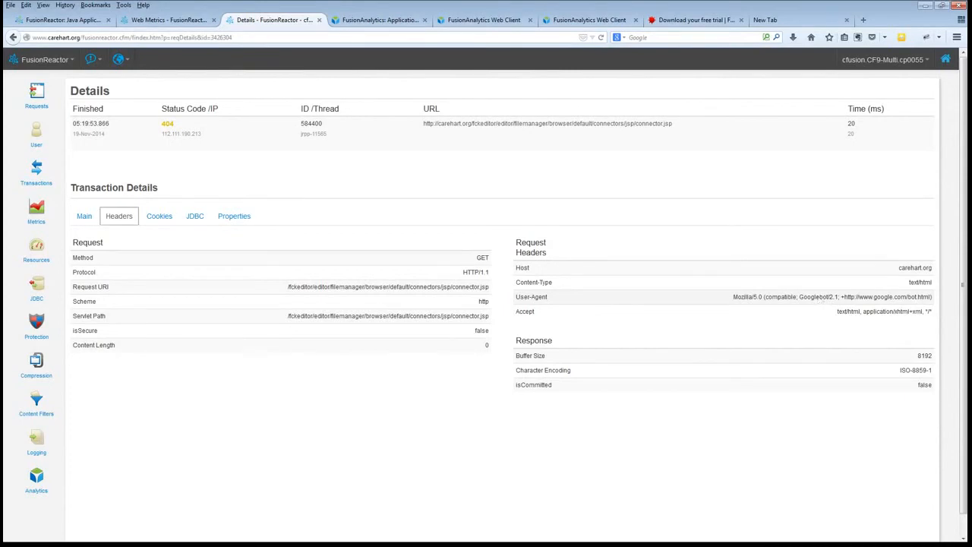
mouse_move(819, 300)
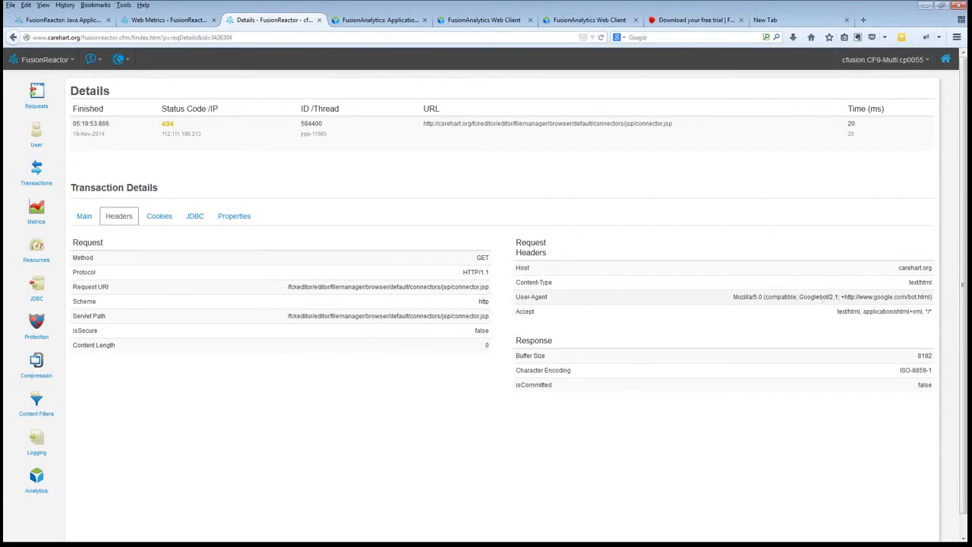
mouse_move(802, 292)
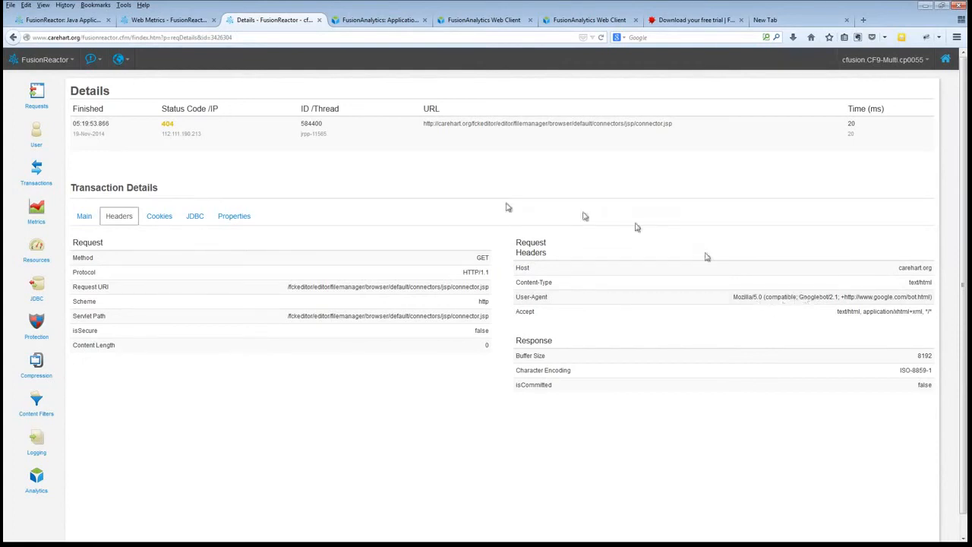
mouse_move(178, 140)
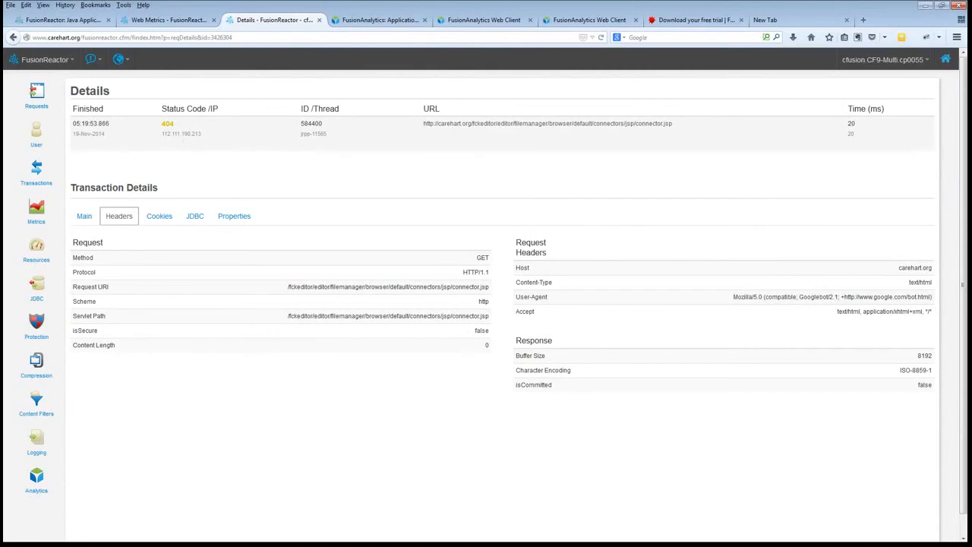
mouse_move(179, 140)
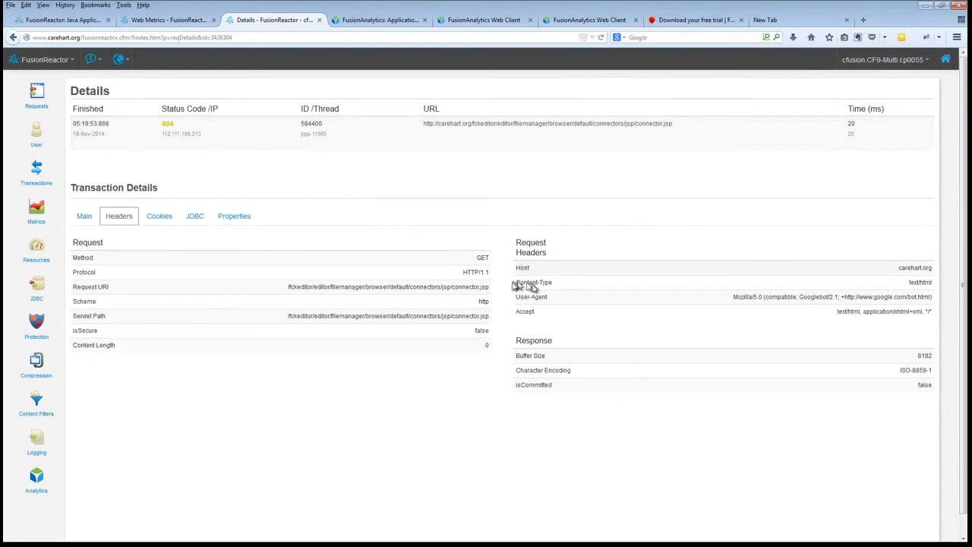
mouse_move(547, 287)
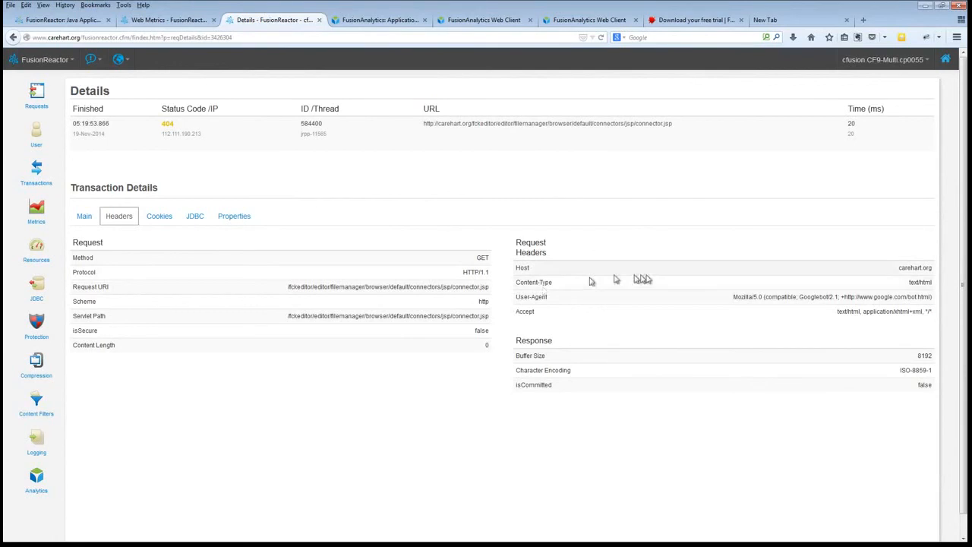
mouse_move(789, 273)
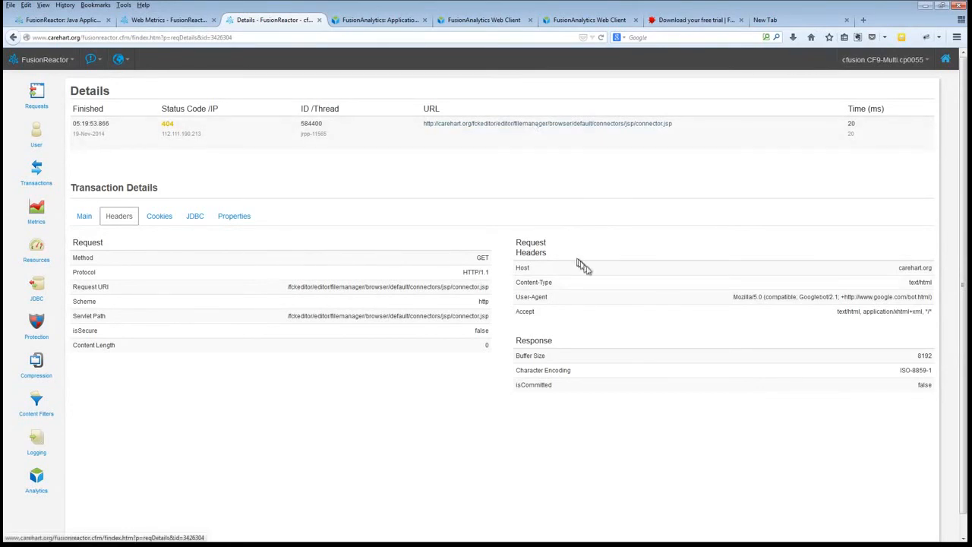
mouse_move(555, 273)
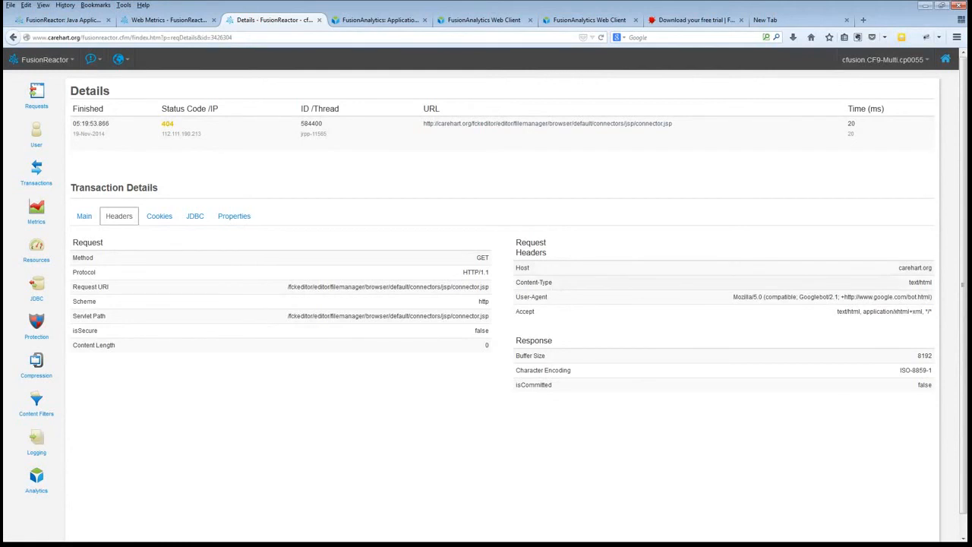
mouse_move(552, 291)
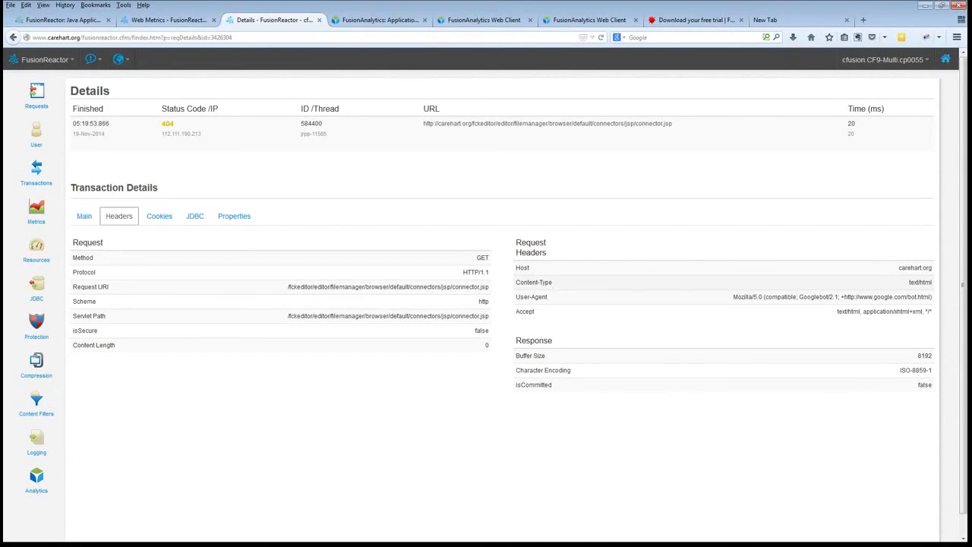
mouse_move(507, 129)
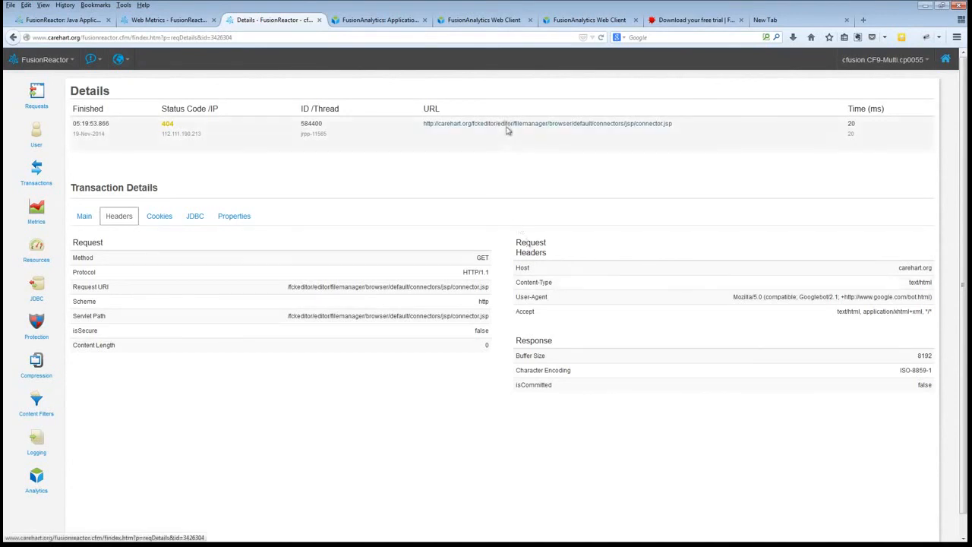